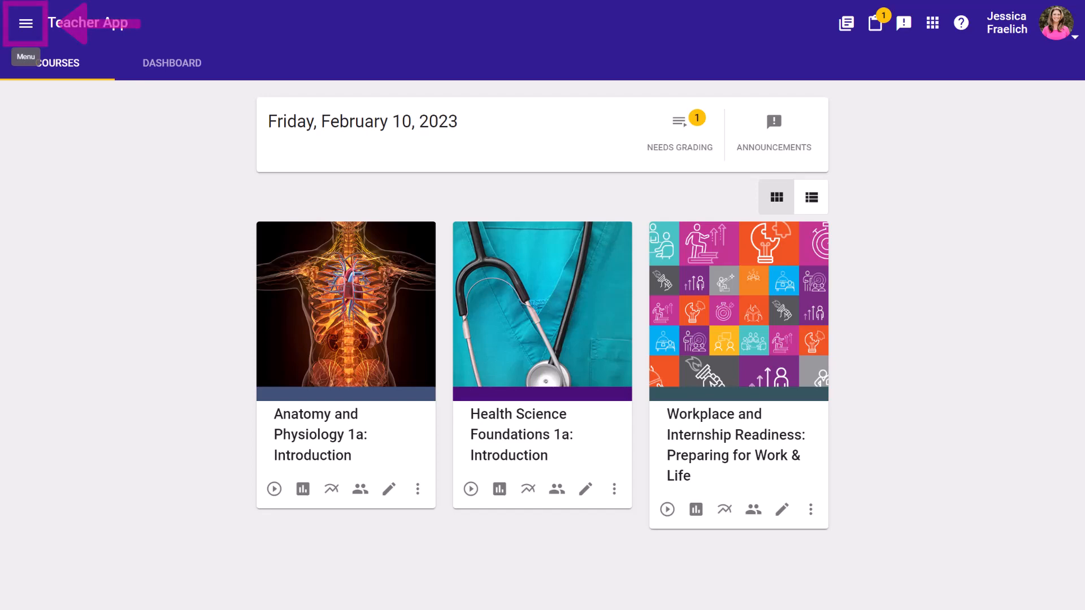
- Navigate from the course overview to the Communication area via the side menu
{"action": "left_click", "coordinate": [26, 23]}
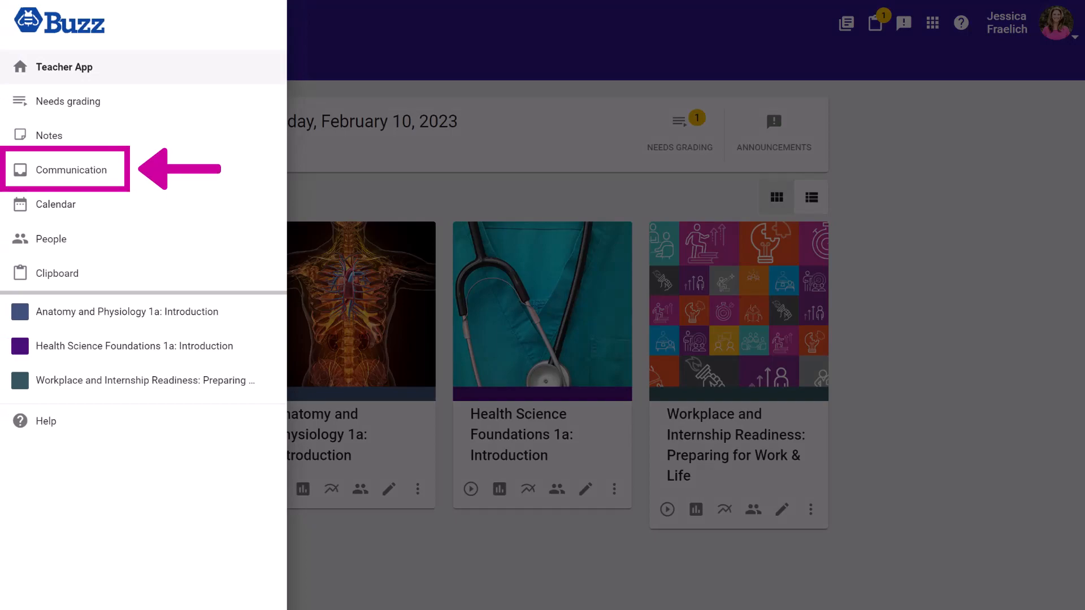
{"action": "left_click", "coordinate": [69, 169]}
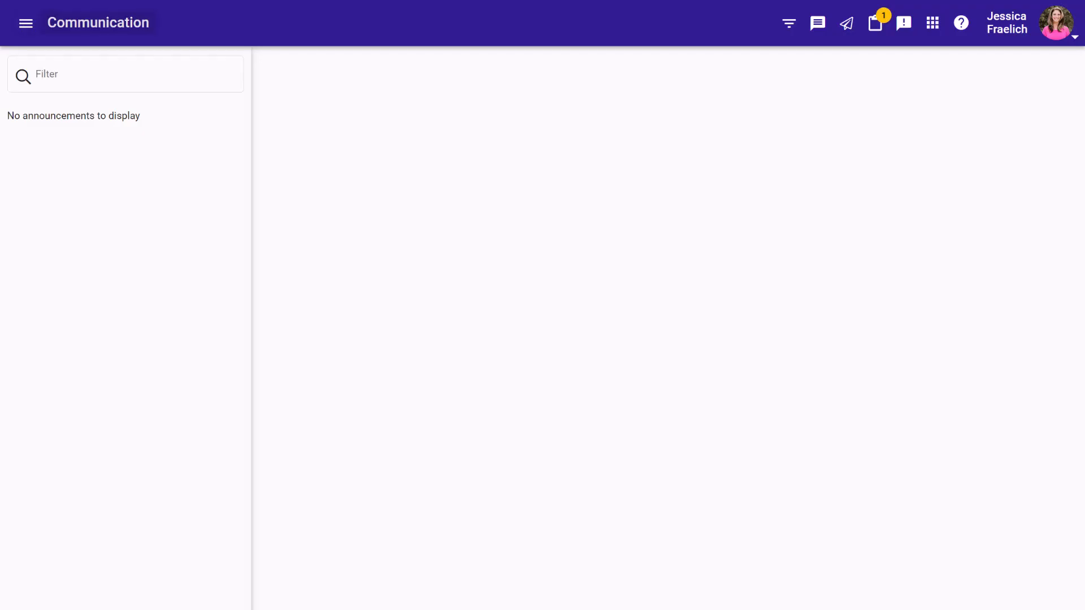
{"action": "mouse_move", "coordinate": [817, 23]}
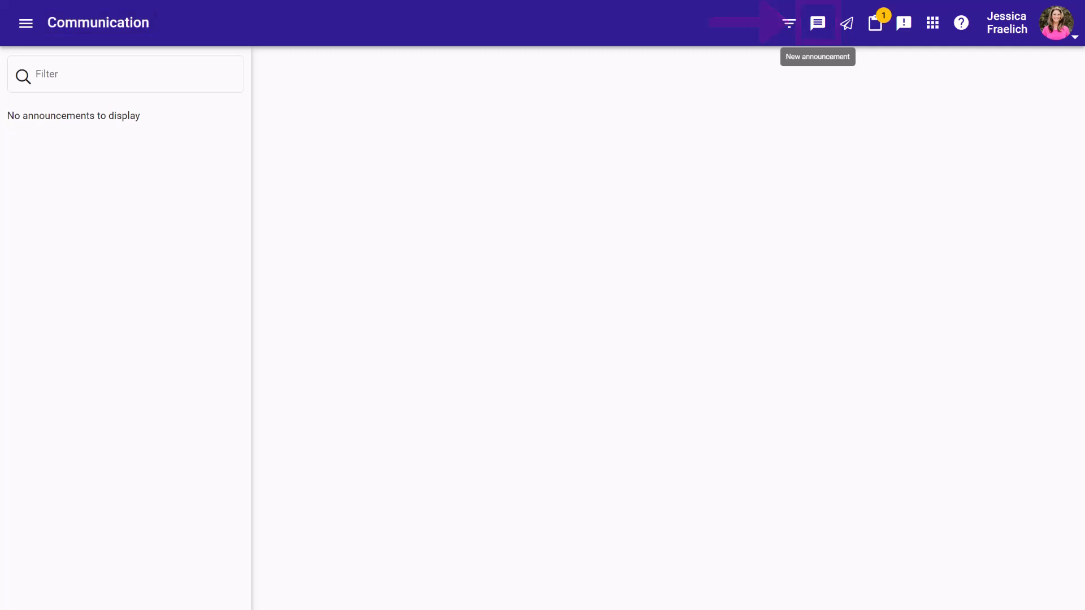
- Begin a new announcement, confirm all three courses as recipients, and reach the start date calendar
{"action": "left_click", "coordinate": [816, 23]}
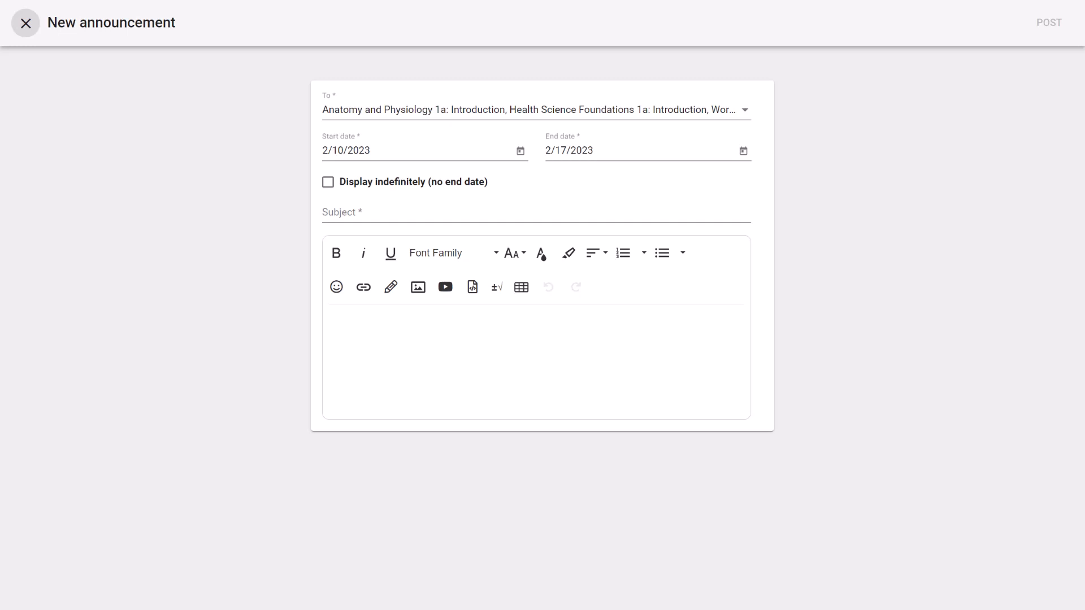
{"action": "left_click", "coordinate": [535, 109]}
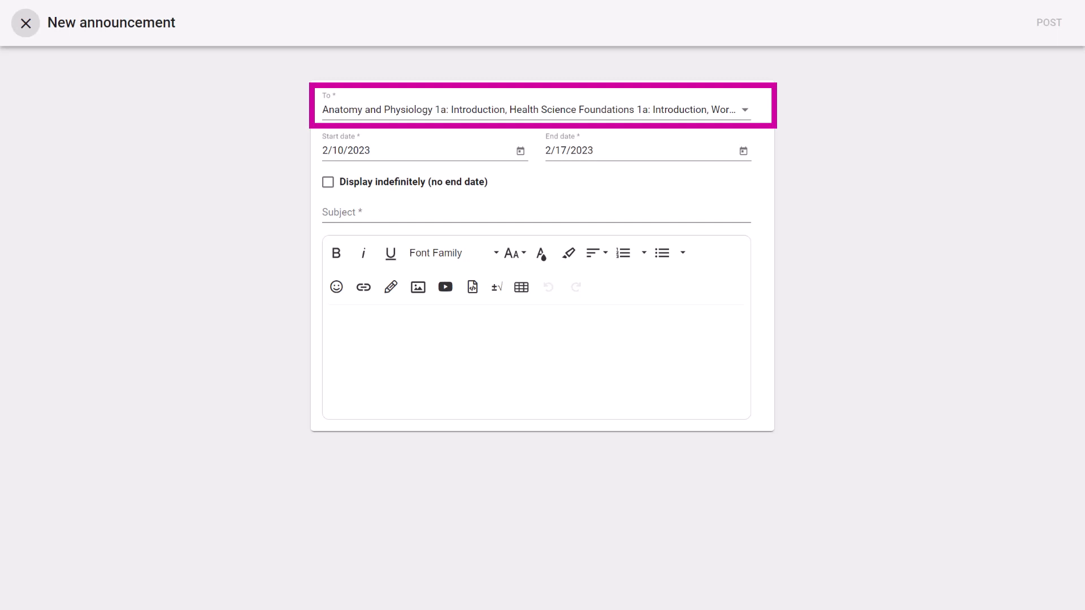
{"action": "left_click", "coordinate": [536, 109]}
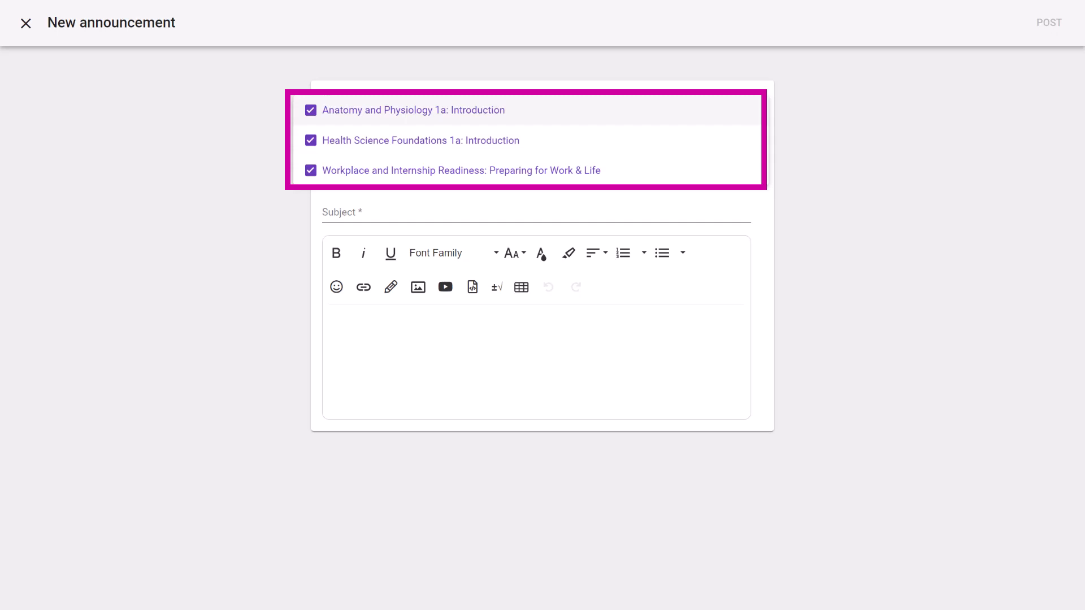
{"action": "left_click", "coordinate": [415, 150]}
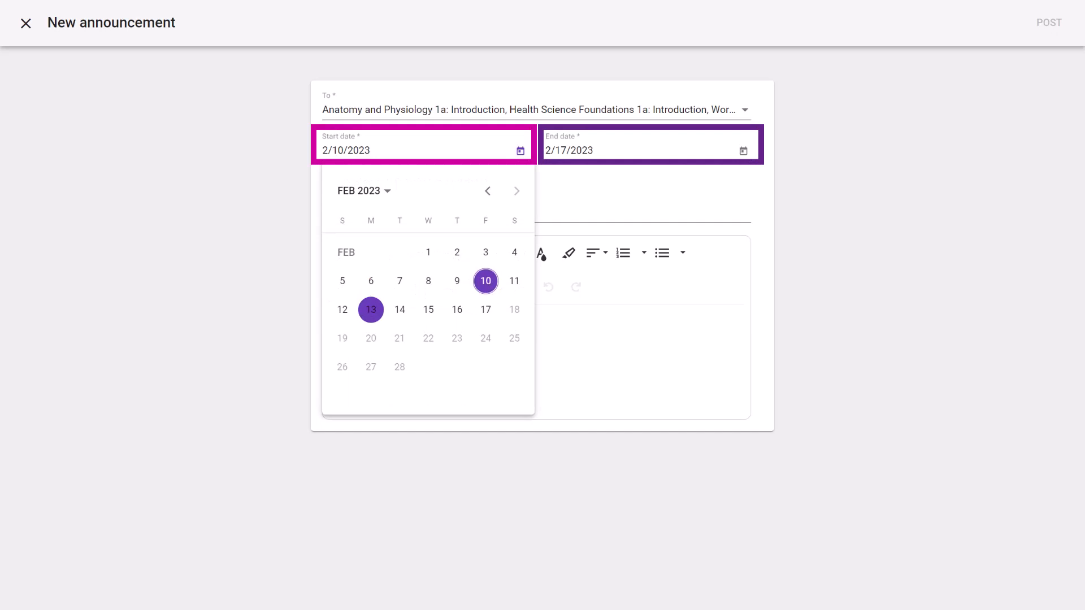
- Set the start date to February 13, 2023 and enter the subject 'Change in office hours this week'
{"action": "left_click", "coordinate": [371, 310]}
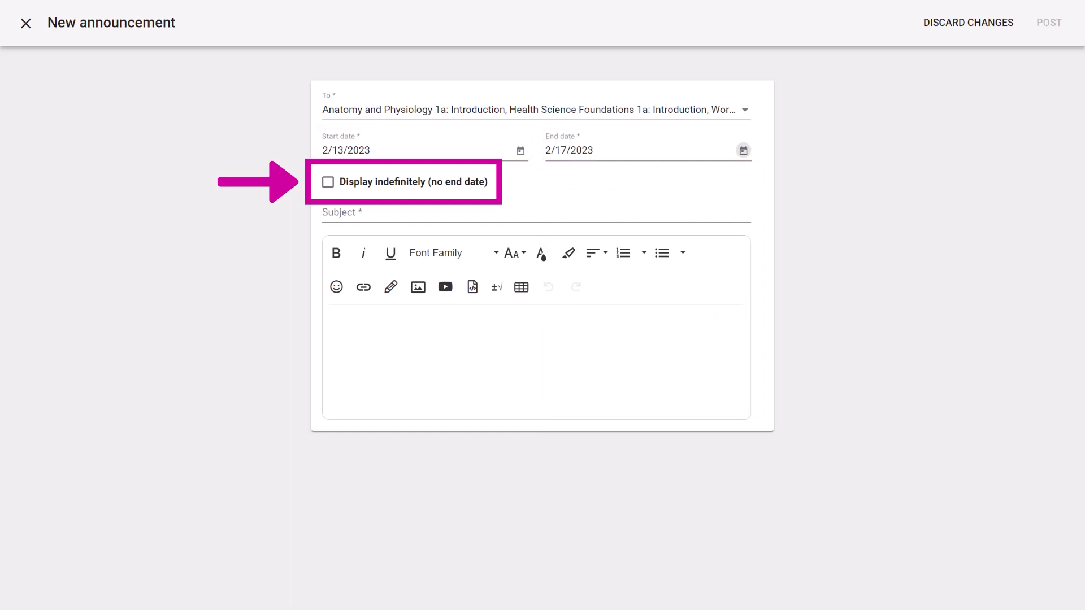
{"action": "type", "text": "Change in office hours this week"}
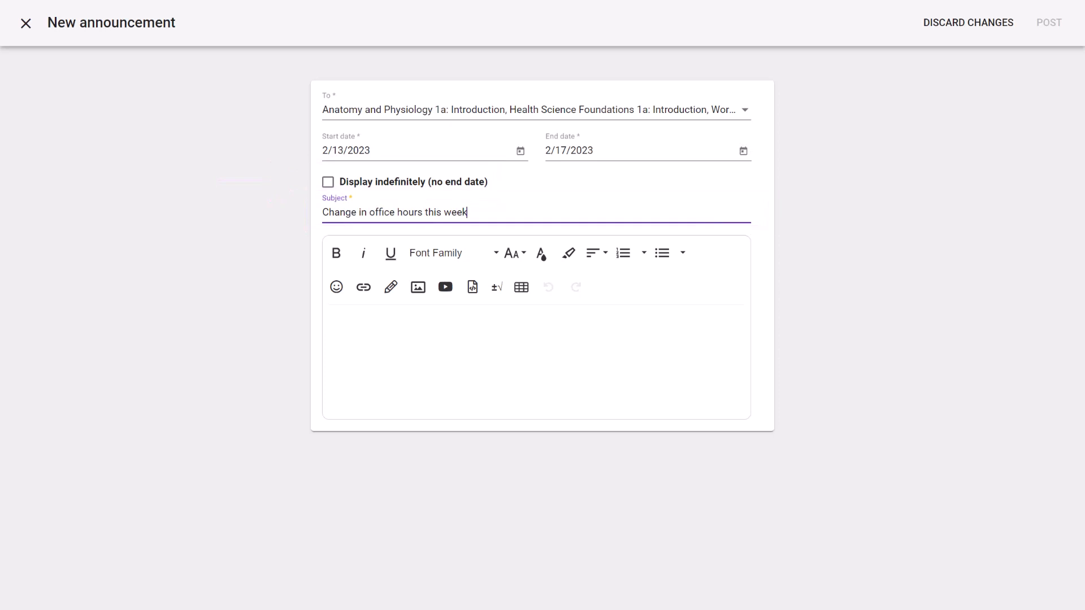
{"action": "left_click", "coordinate": [536, 346]}
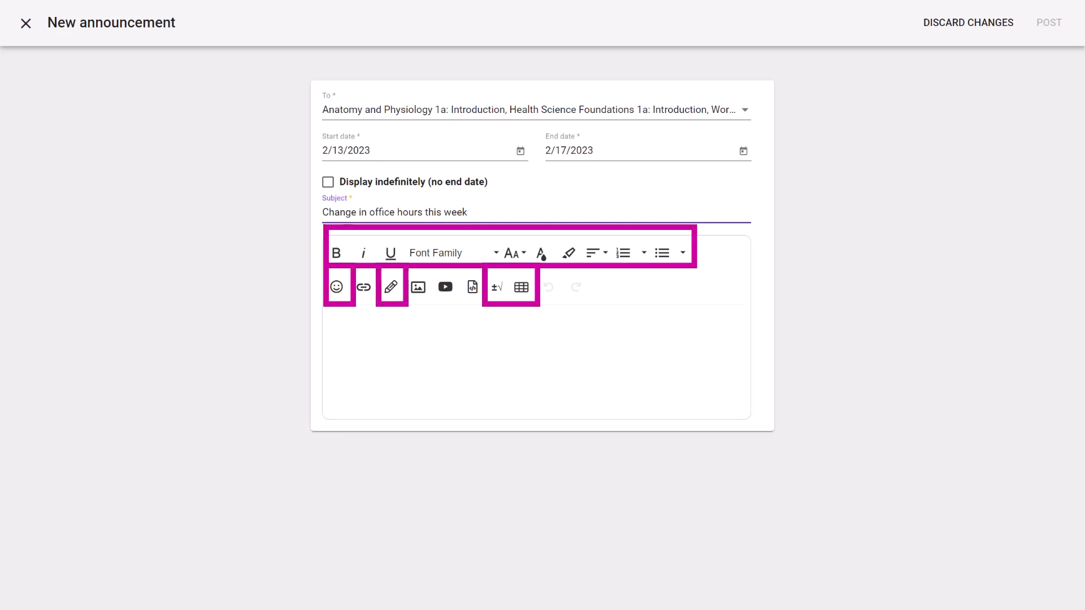
{"action": "left_click", "coordinate": [467, 212]}
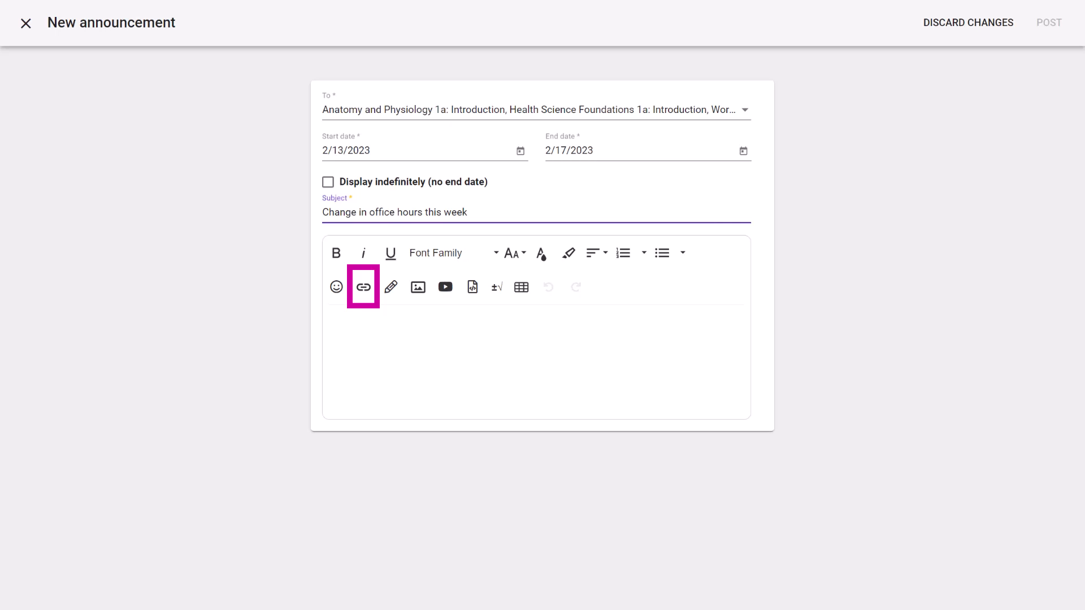
{"action": "left_click", "coordinate": [467, 213]}
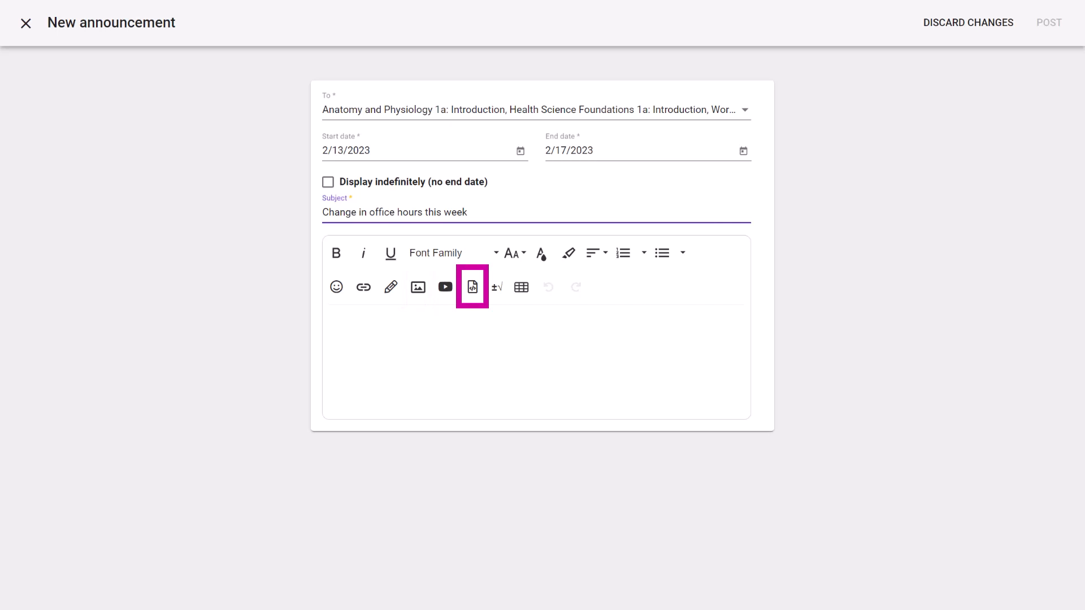
{"action": "left_click", "coordinate": [467, 212]}
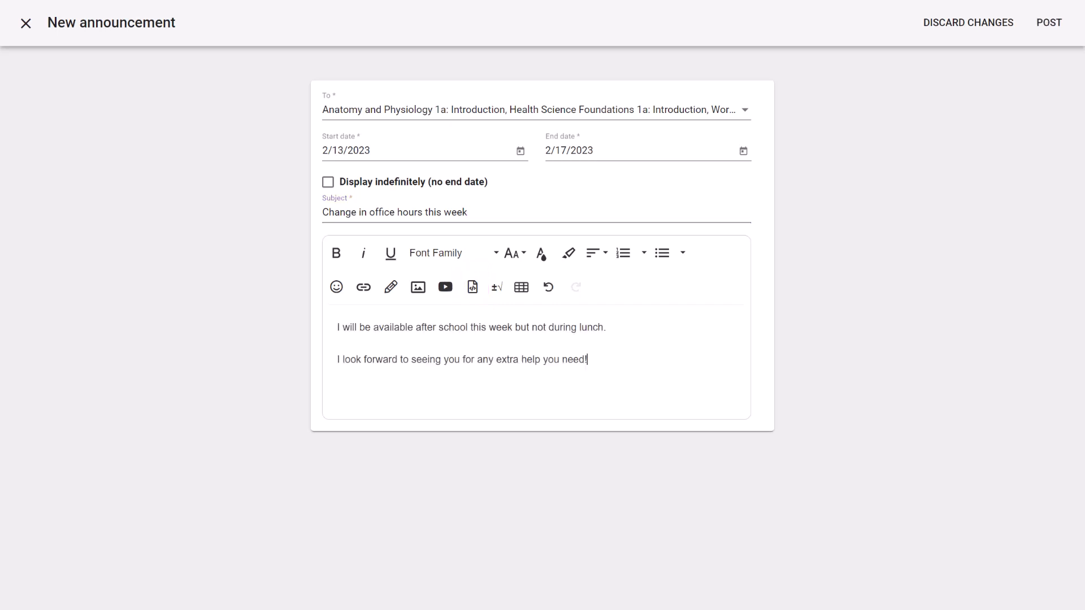
- Post the finished announcement with its after-school availability message to the three courses
{"action": "left_click", "coordinate": [1049, 22]}
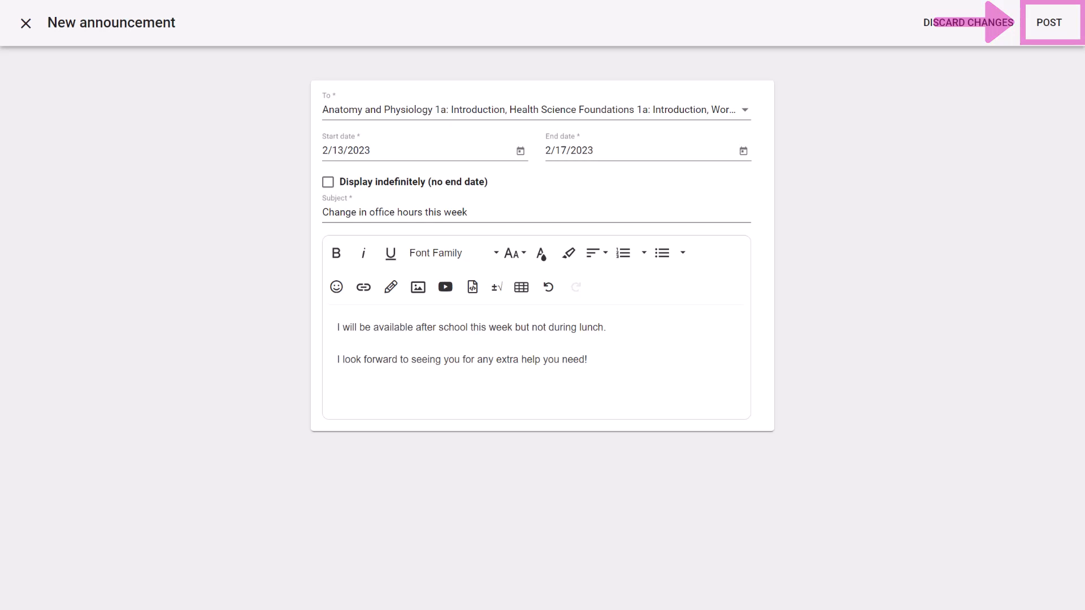
{"action": "left_click", "coordinate": [1049, 23]}
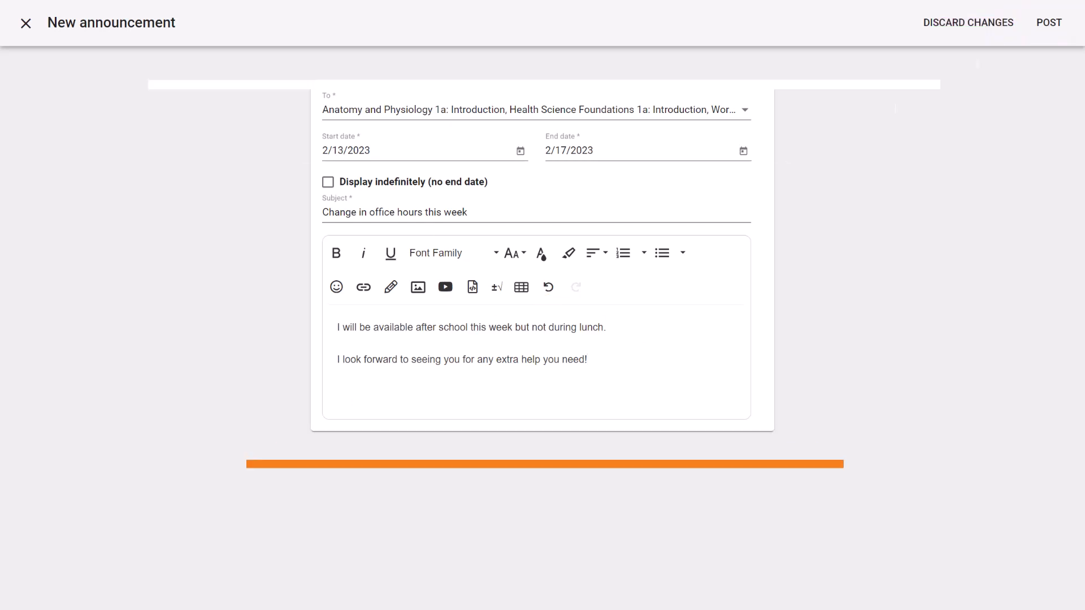